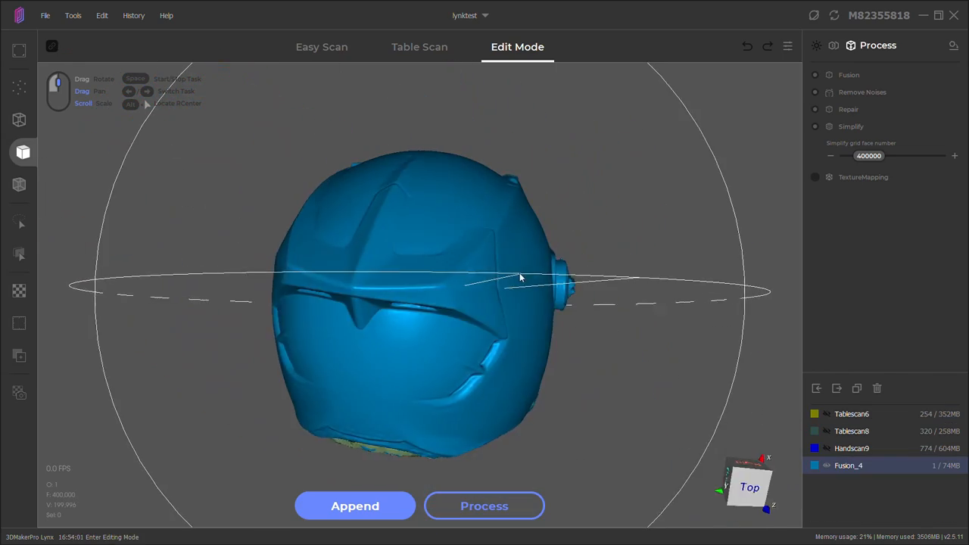
View the Lynx 3D Scanner product page at $369.00 after orbiting the helmet mesh.
{"action": "left_click_drag", "start_coordinate": [519, 277], "coordinate": [393, 368]}
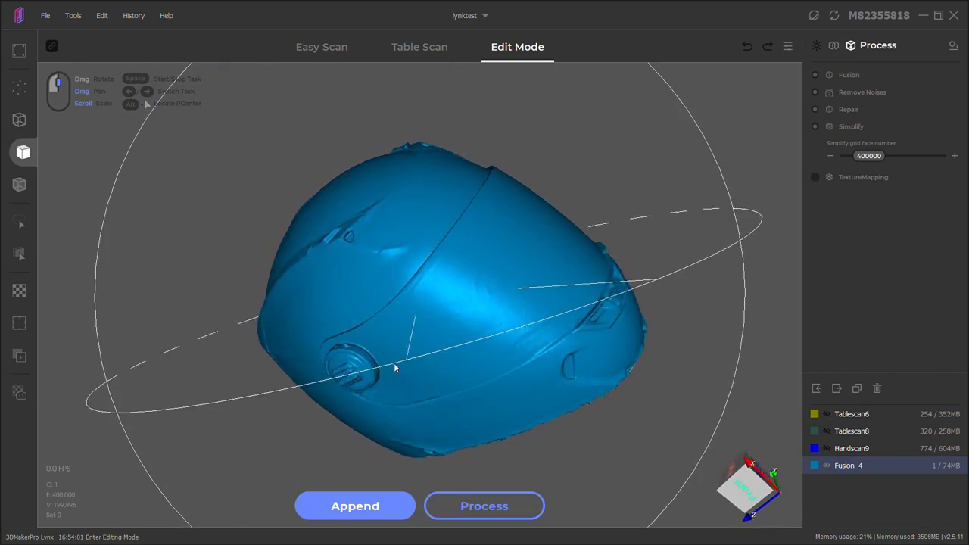
{"action": "left_click", "coordinate": [321, 46]}
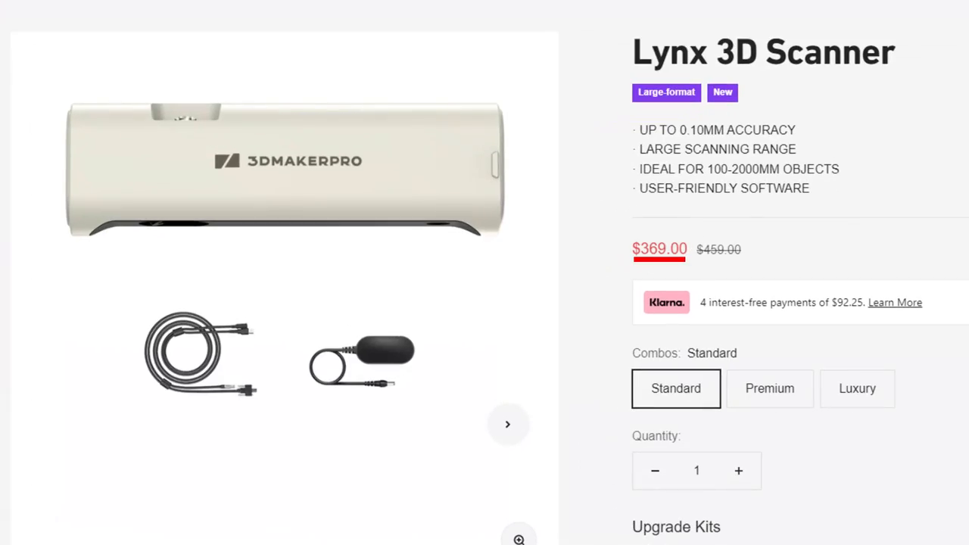
{"action": "left_click", "coordinate": [769, 388]}
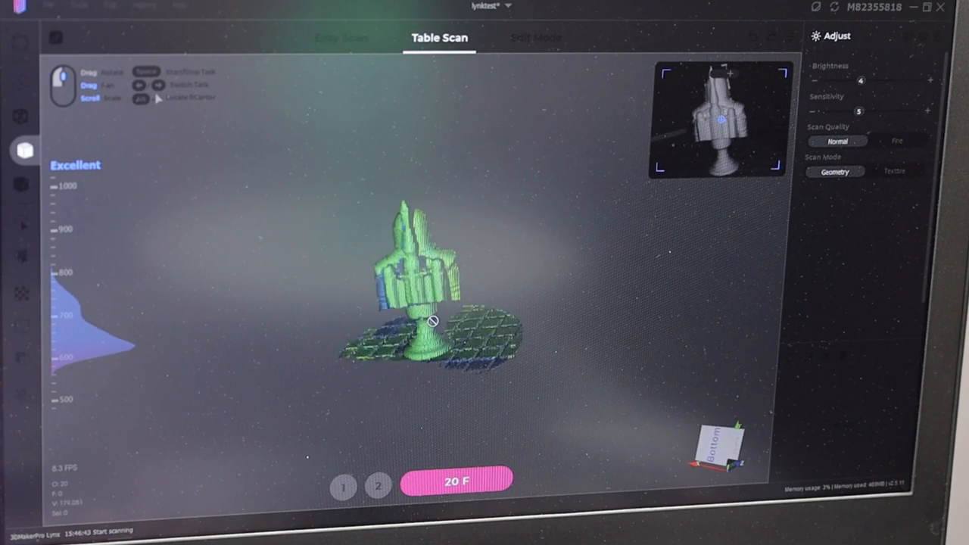
Rotate the rocket-shaped figure during the Geometry-mode table scan on the turntable.
{"action": "left_click_drag", "start_coordinate": [432, 320], "coordinate": [515, 333]}
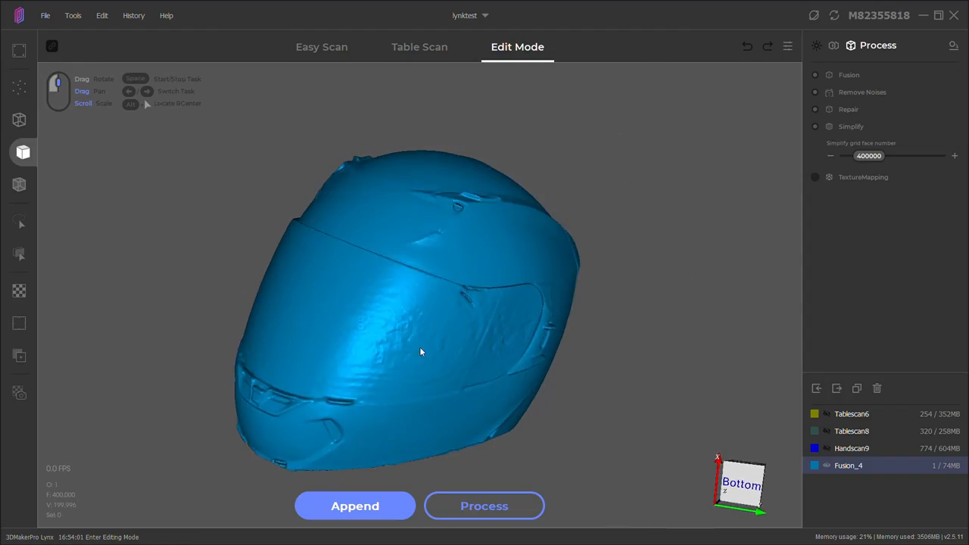
{"action": "left_click_drag", "start_coordinate": [422, 351], "coordinate": [641, 282]}
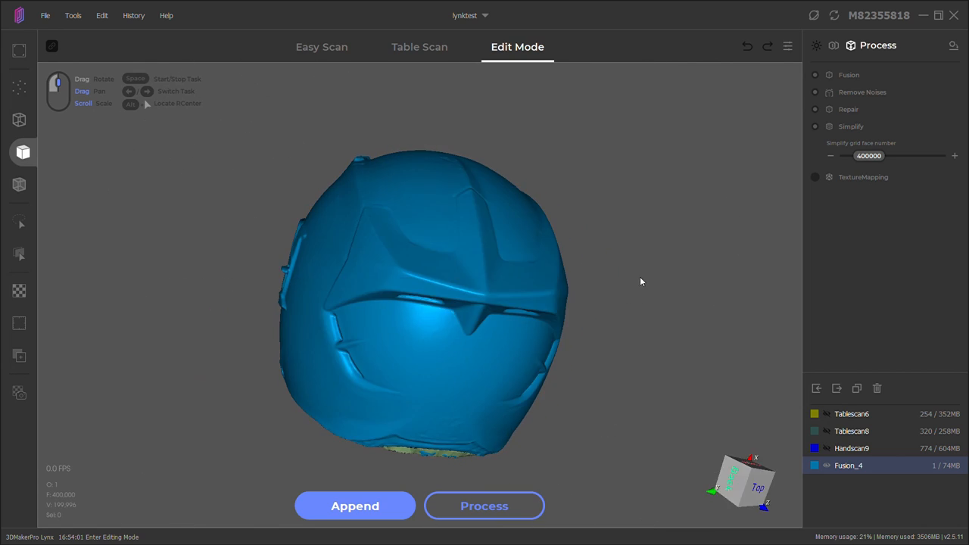